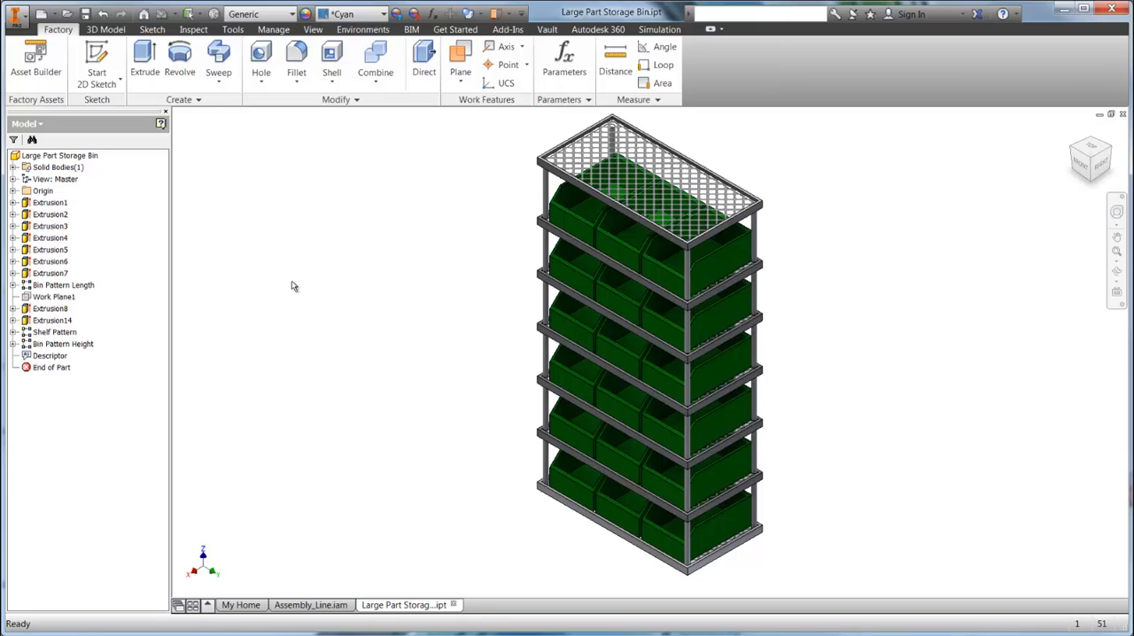
mouse_move(223, 183)
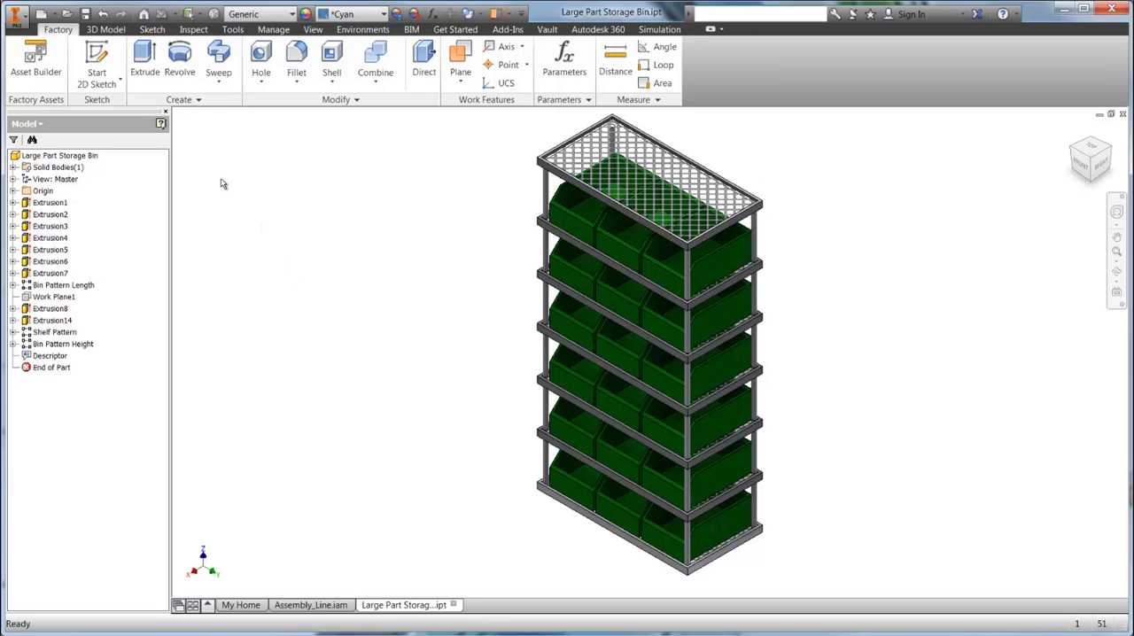
- Enter the Asset Builder environment for the Large Part Storage Bin part
click(36, 55)
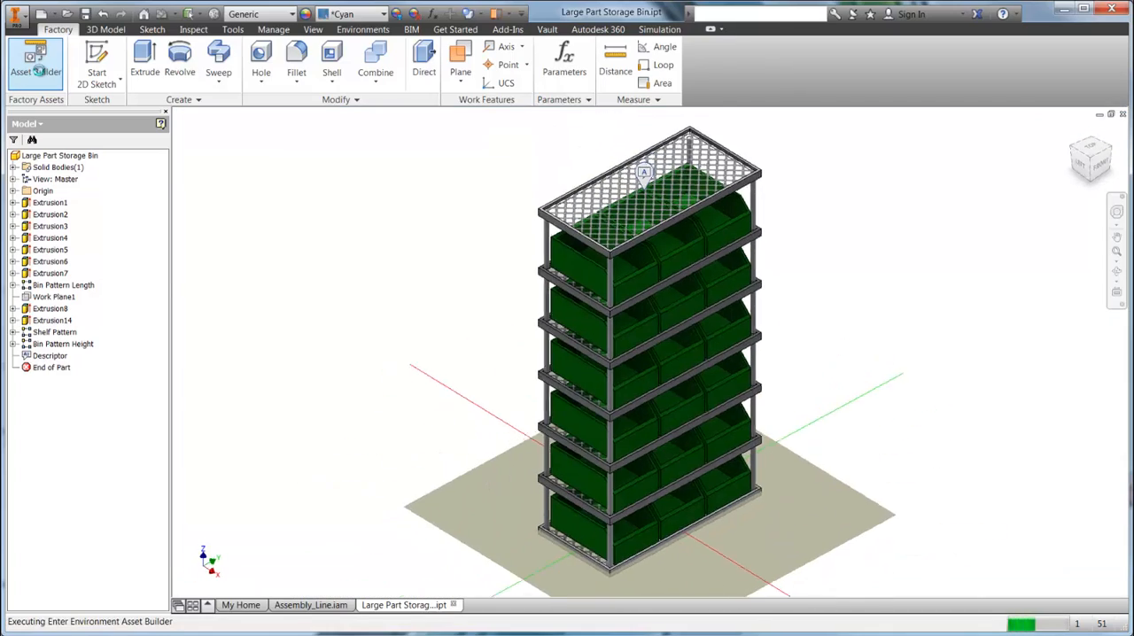
- Expose BinColor, Bin_Size, Bins_High and Bins_Wide as key parameters, then start publishing
click(35, 62)
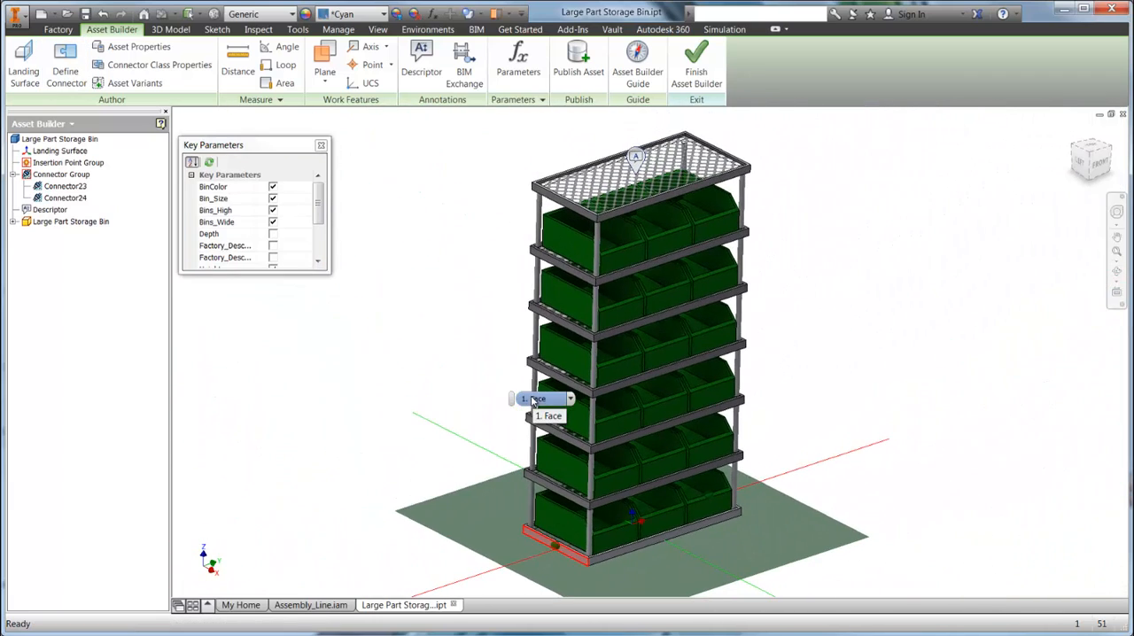
click(579, 62)
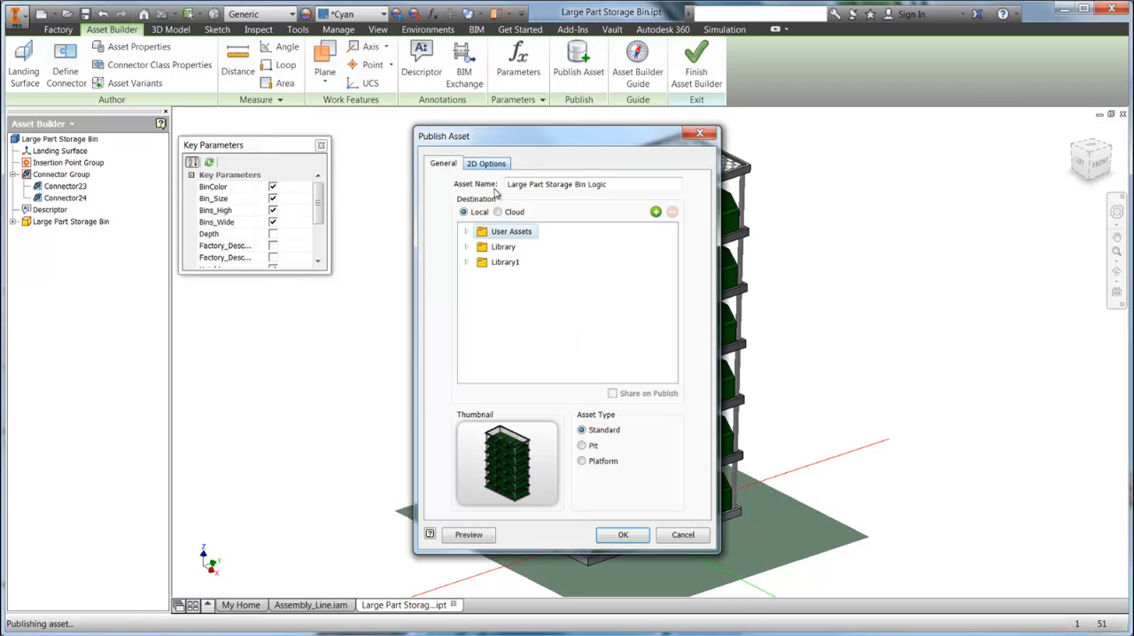
- Publish the rack as Large Part Storage Bin Logic to the FDS Demo user assets folder
click(466, 232)
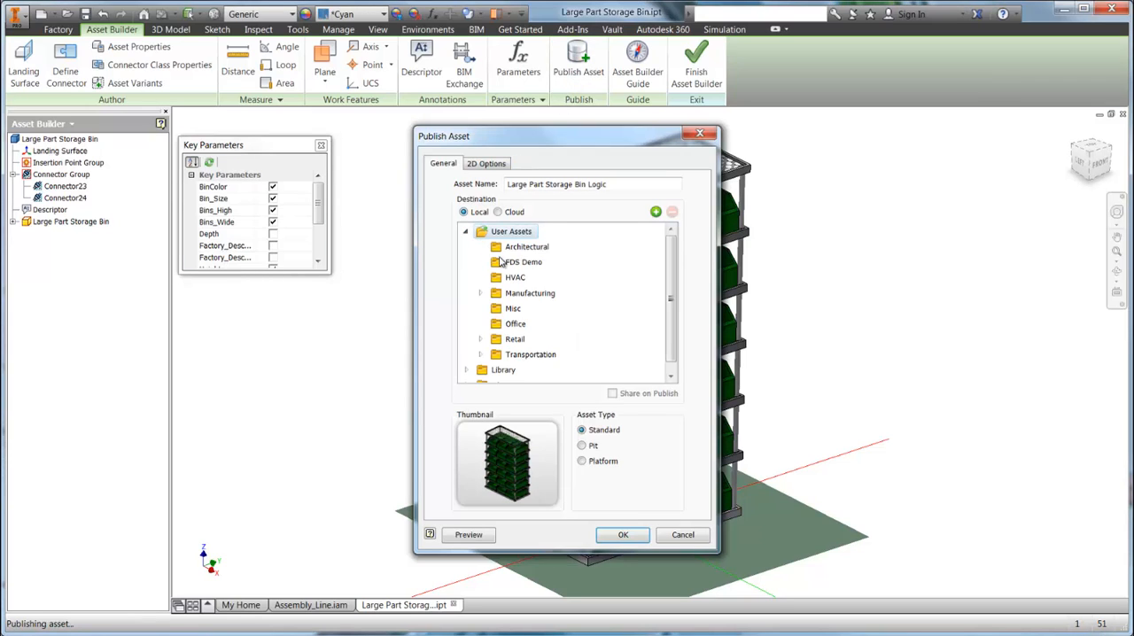
click(523, 262)
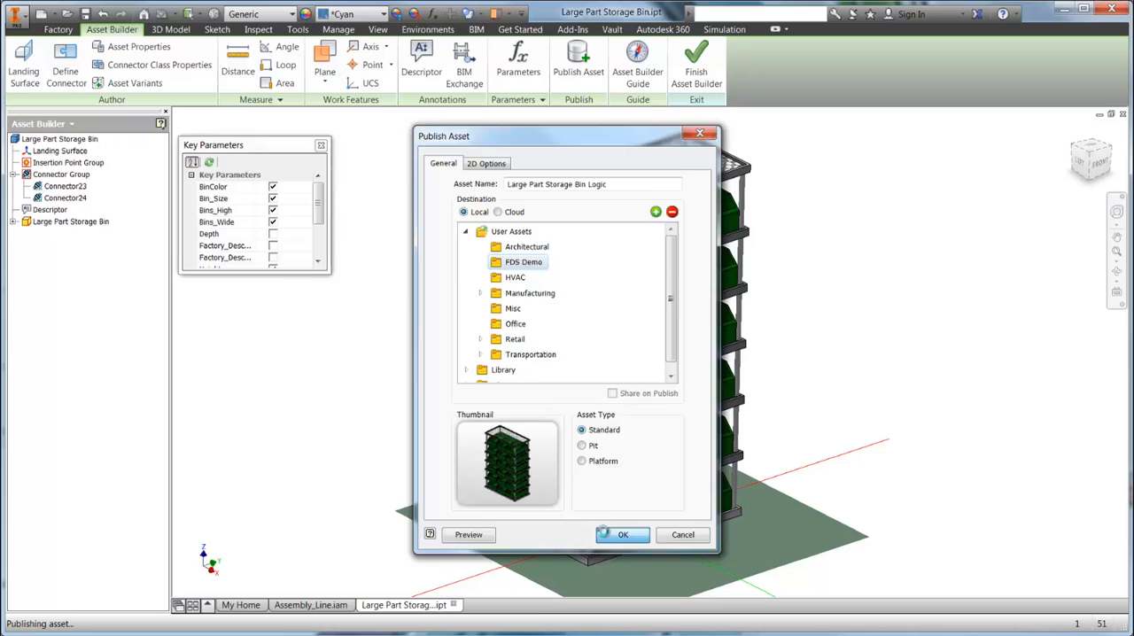
click(623, 534)
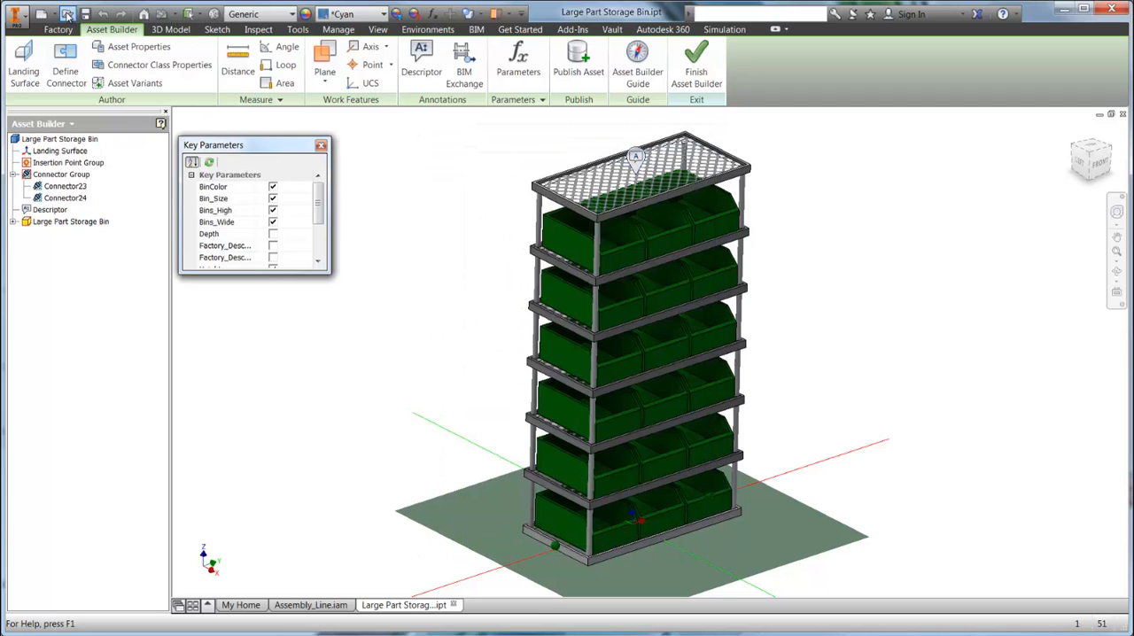
- Open Robot R-4000.ipt alongside the storage bin part
click(40, 14)
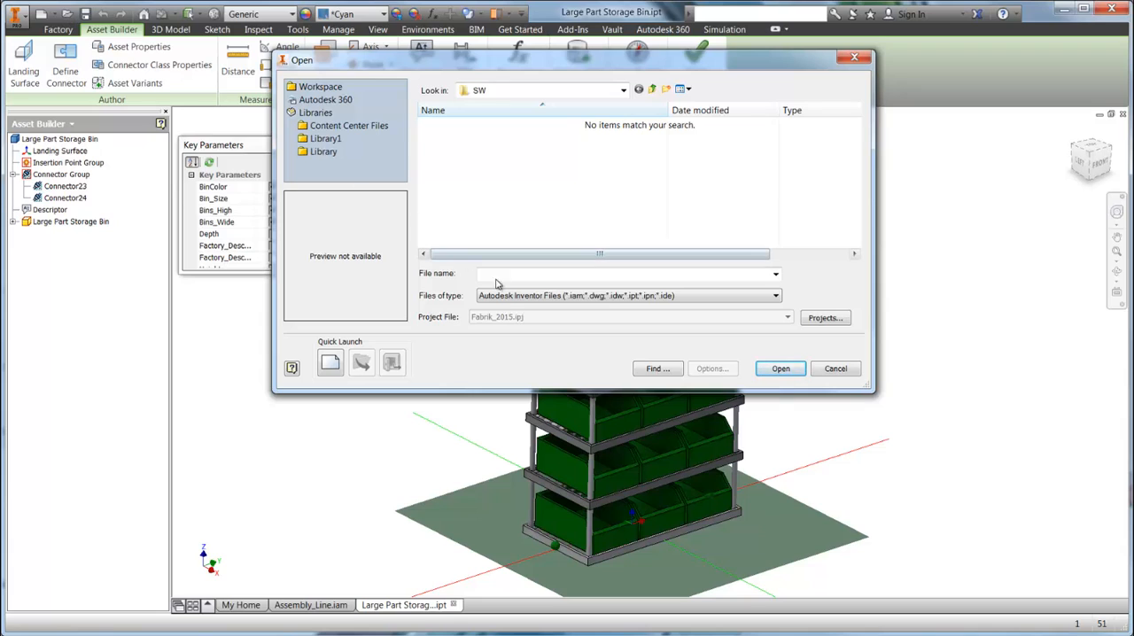
click(774, 295)
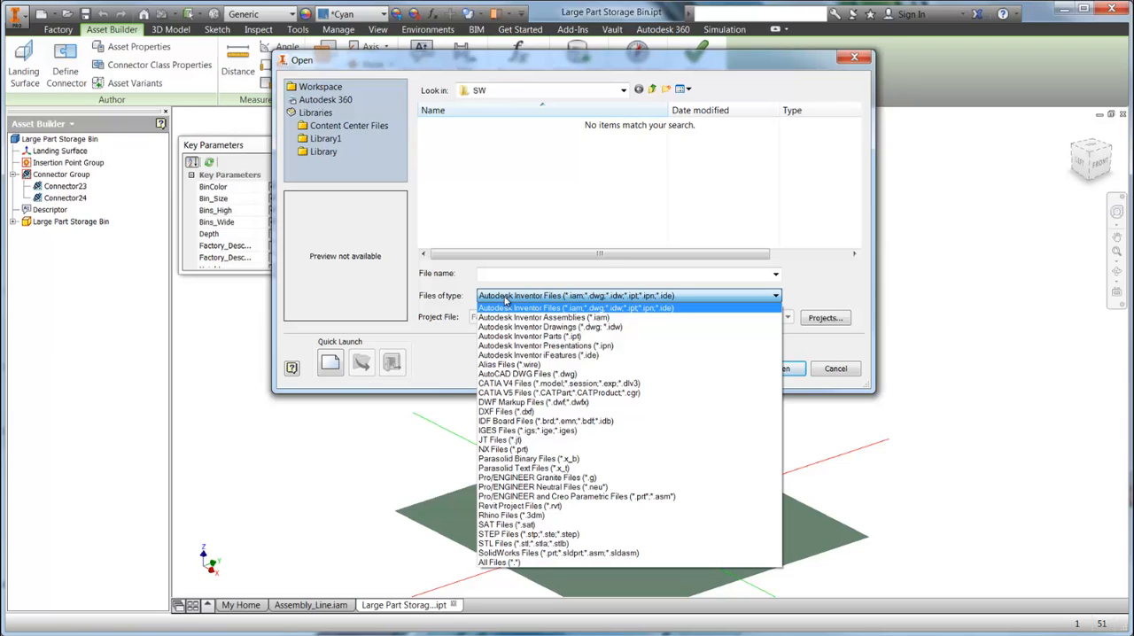
click(558, 552)
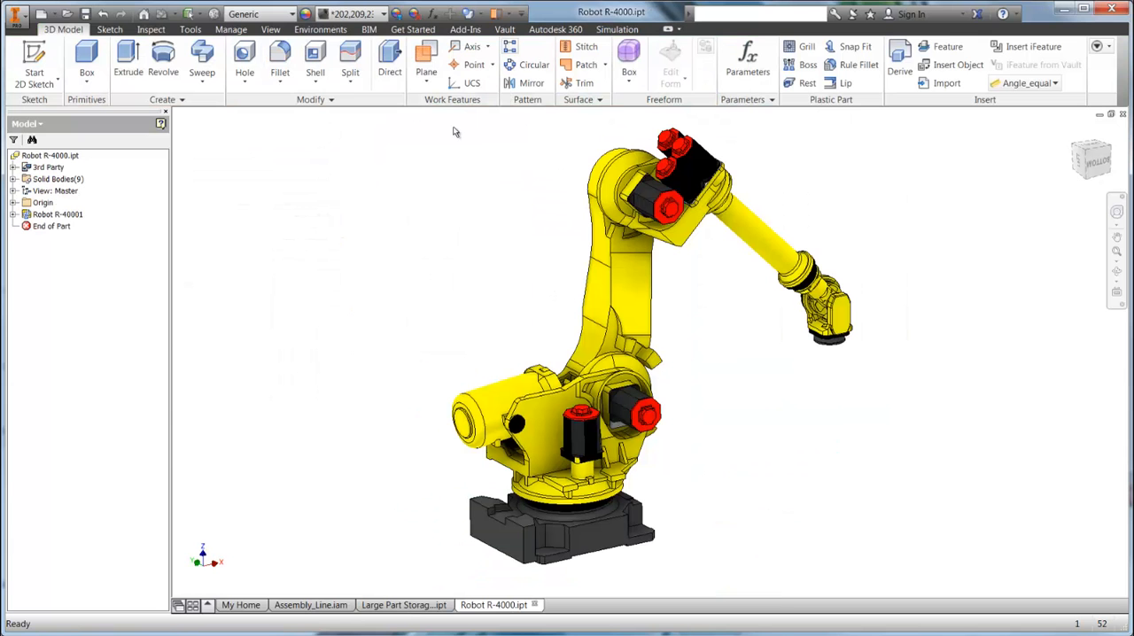
- Take the Robot R-4000 into Asset Builder and open its Publish Asset form
click(320, 29)
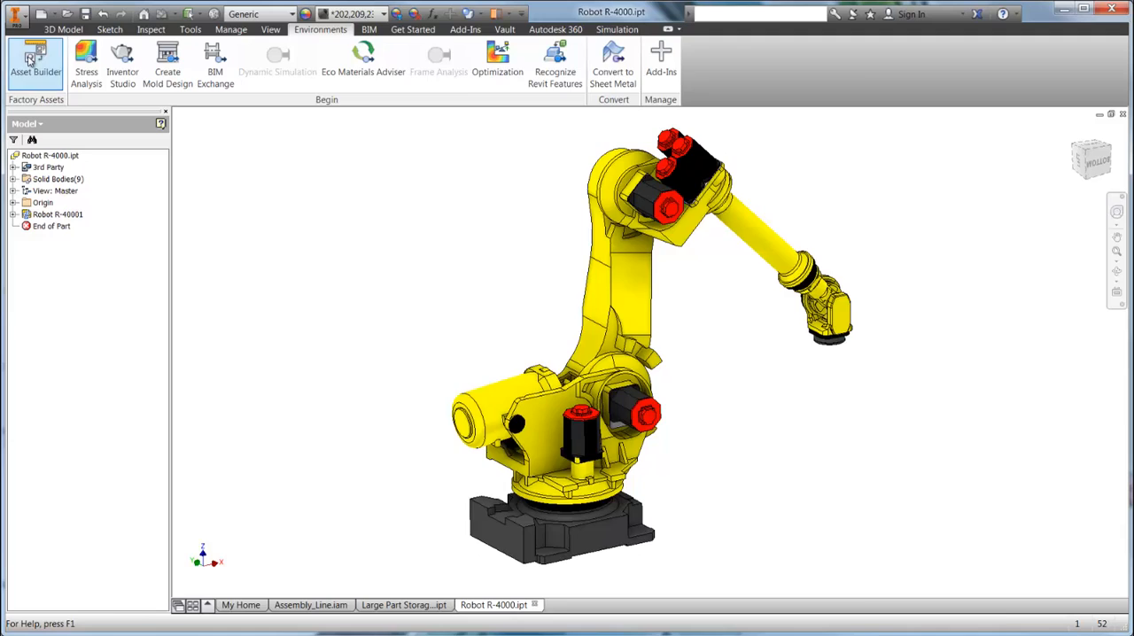
click(24, 62)
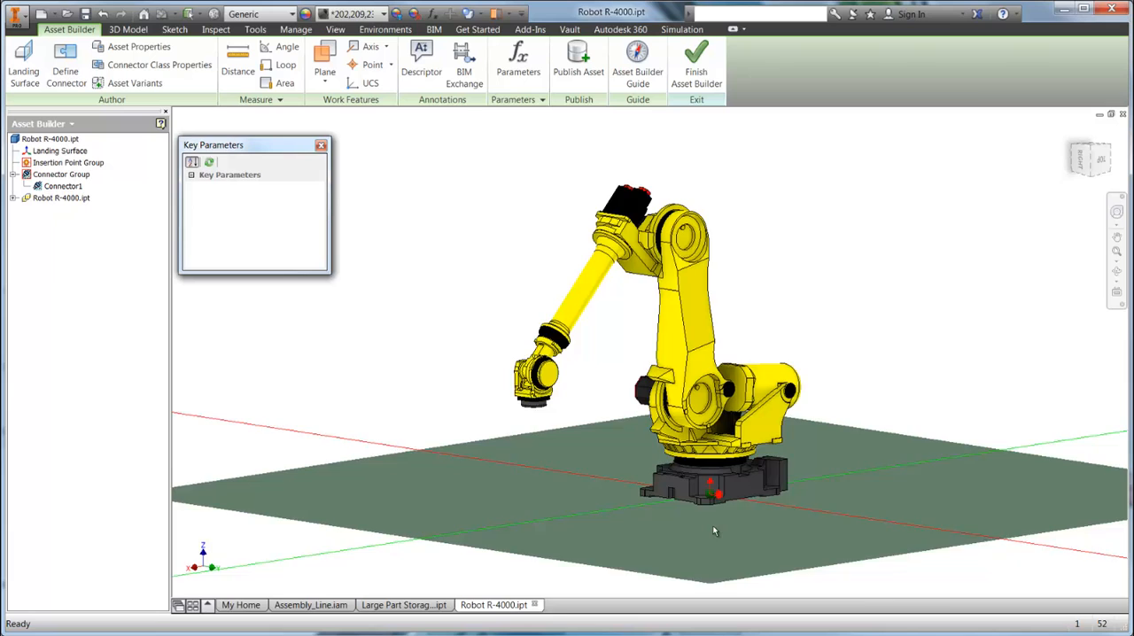
click(578, 62)
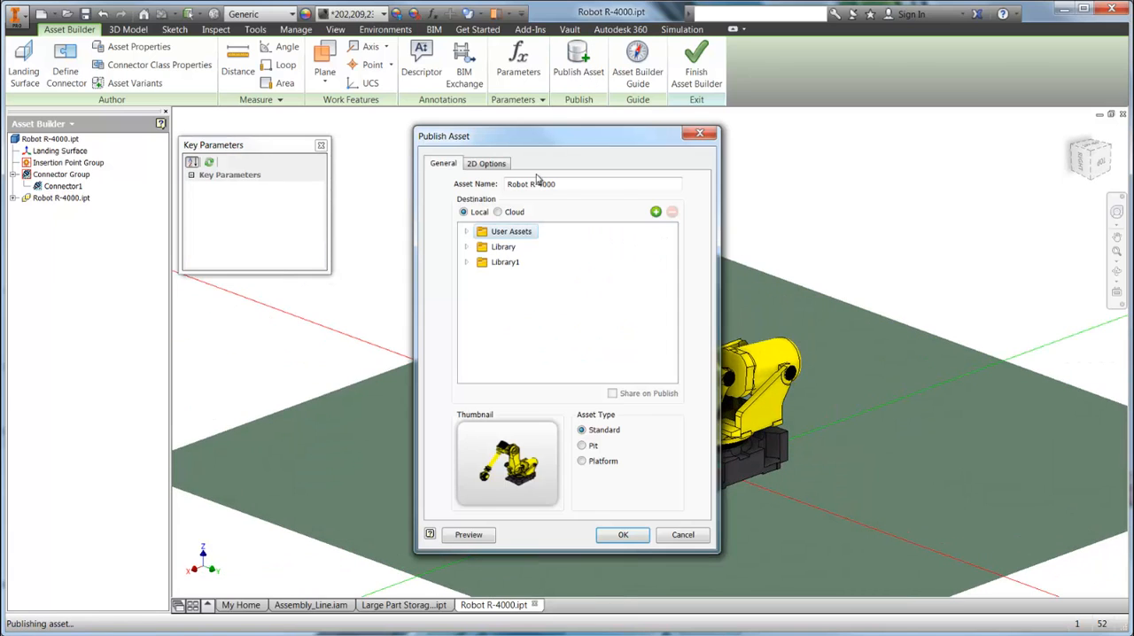
- Publish Robot R-4000 into the FDS Demo user assets folder
click(467, 231)
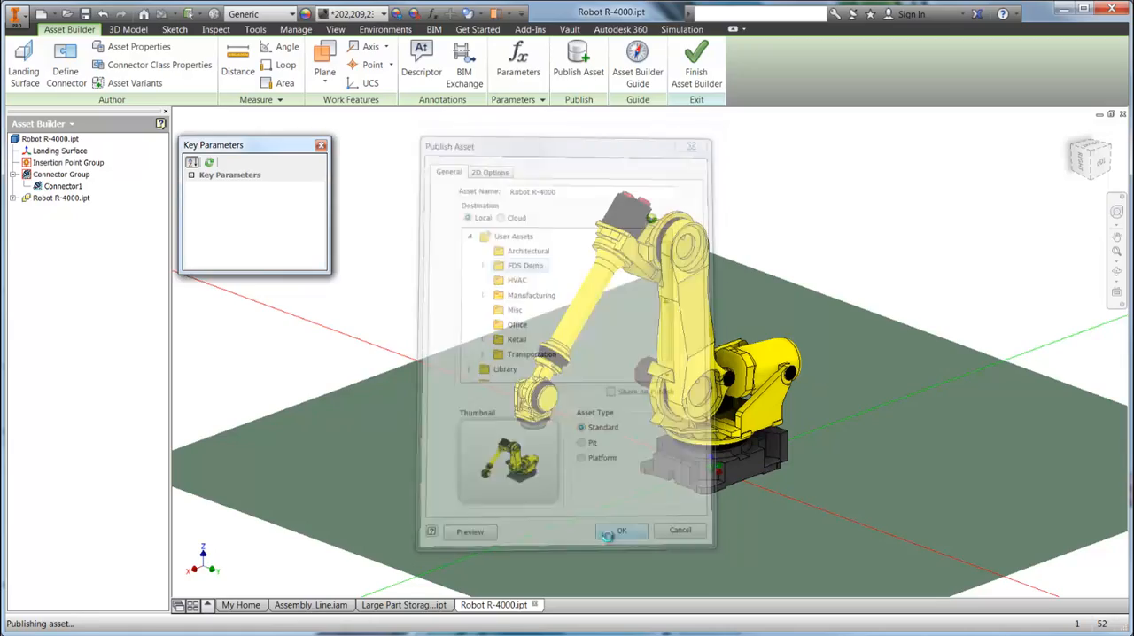
click(310, 605)
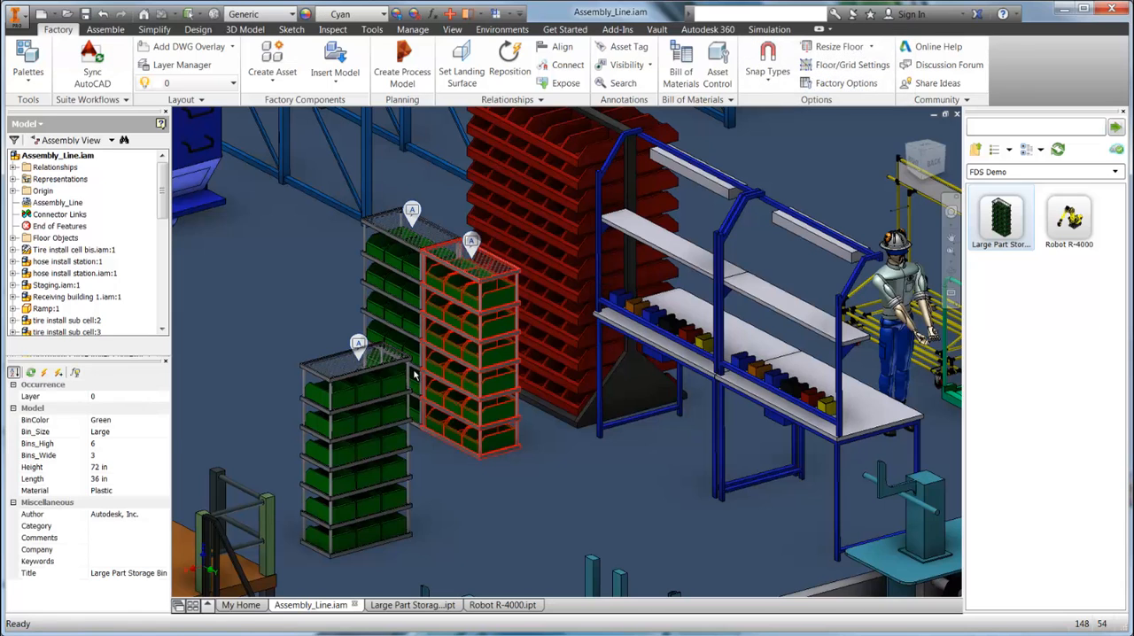
- Change the racks' BinColor parameter to Yellow, then to Red
click(164, 419)
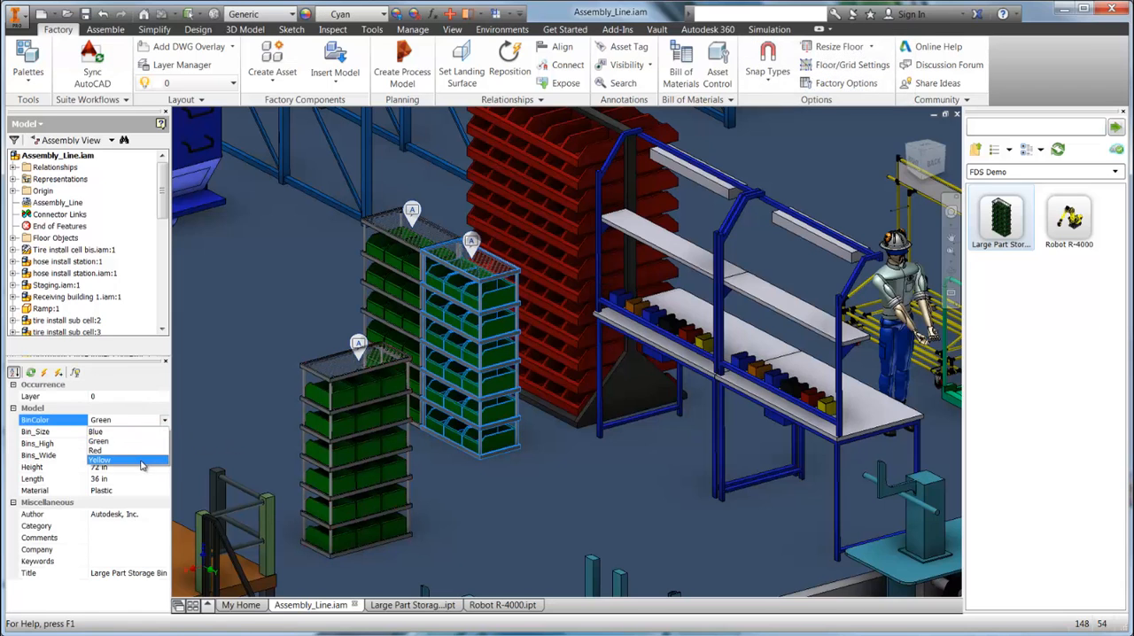
click(99, 460)
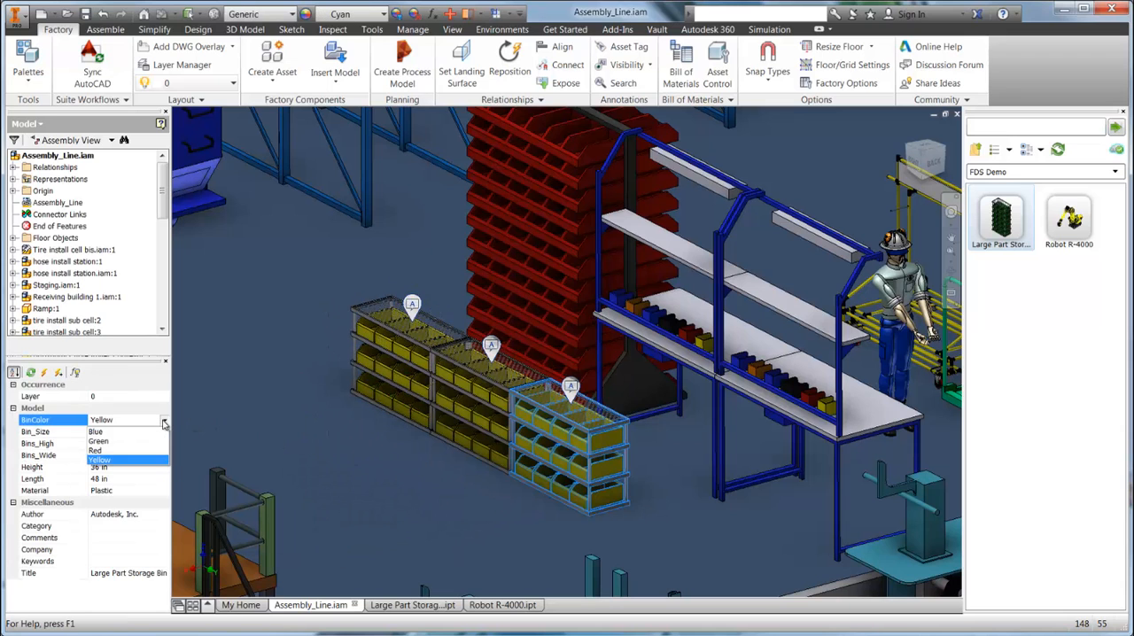
click(95, 450)
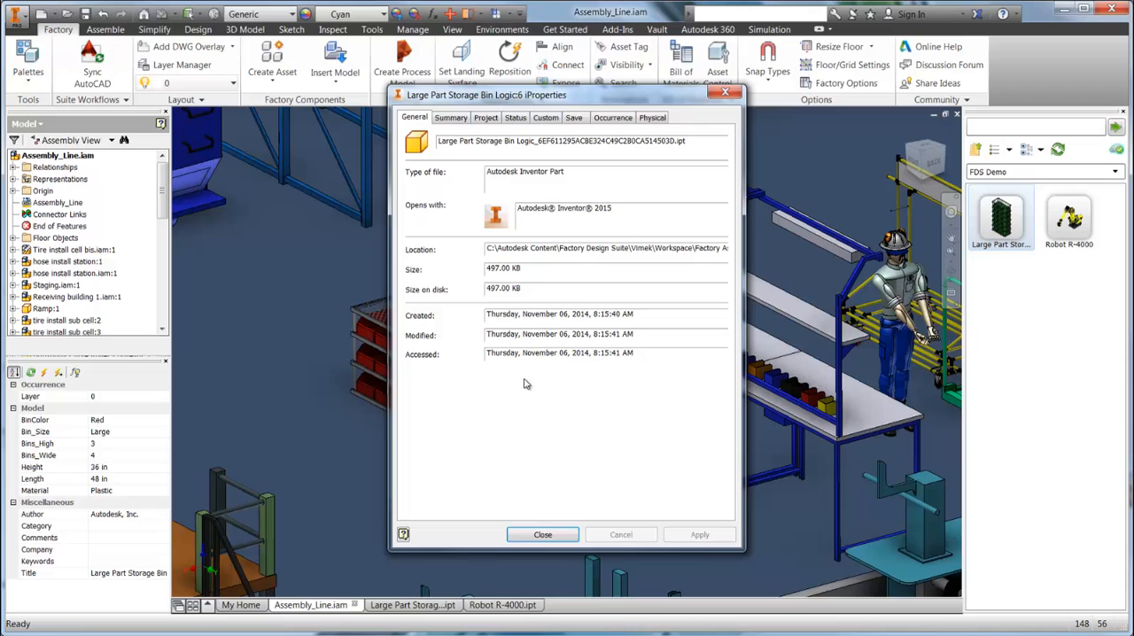
- Check the description 'Red Storage Bins - Height: 36 Width :48' on the Project tab, then close iProperties
click(486, 117)
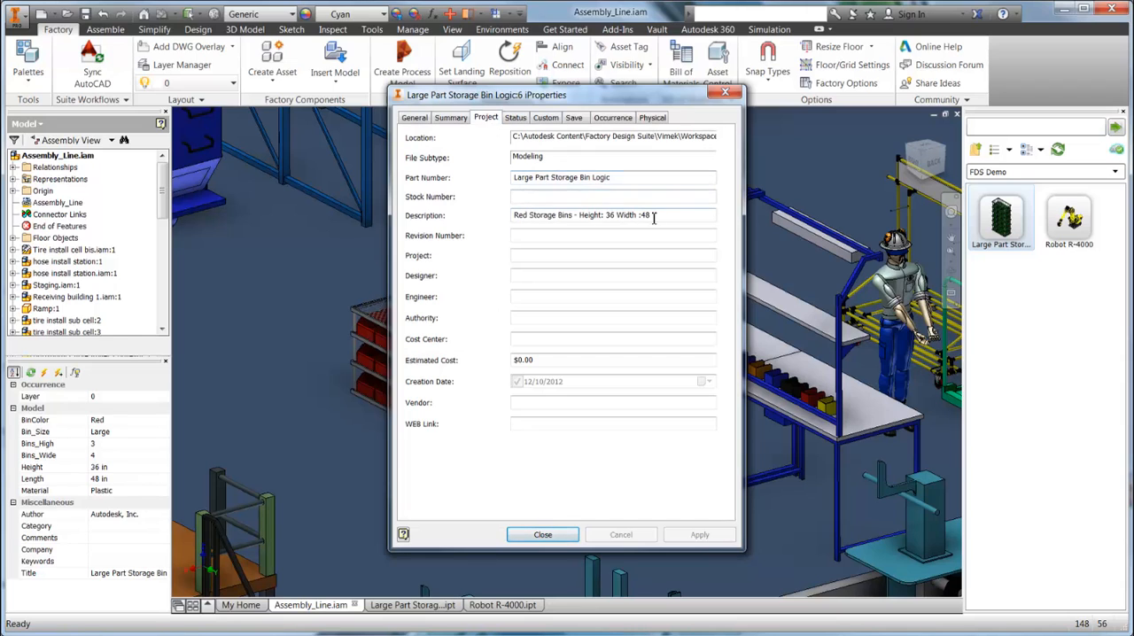
triple_click(581, 215)
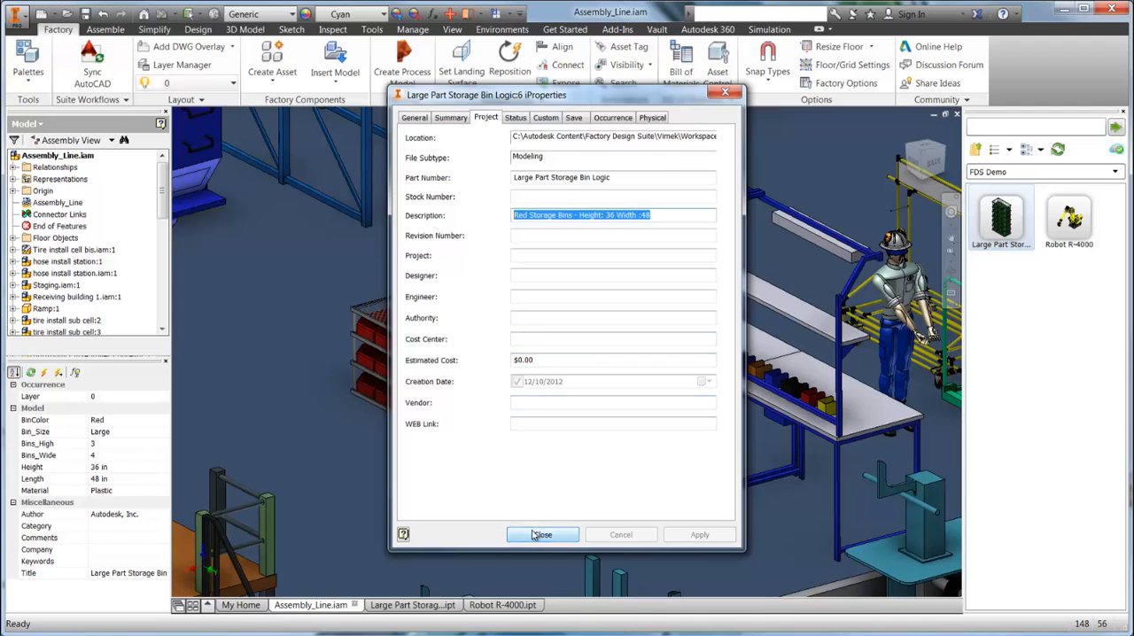
click(542, 534)
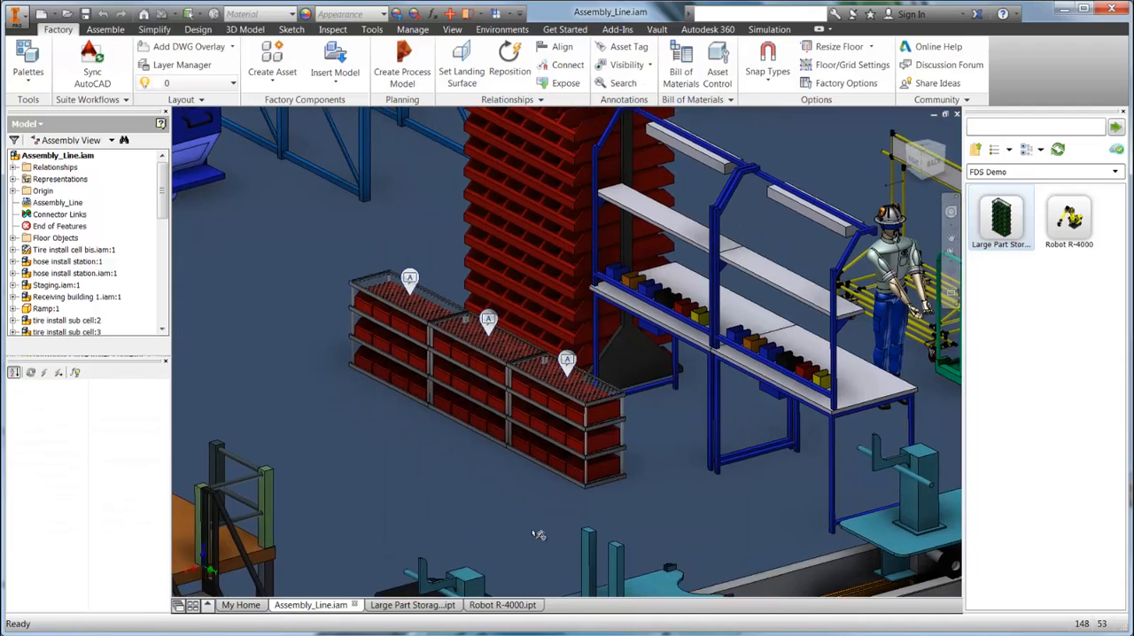